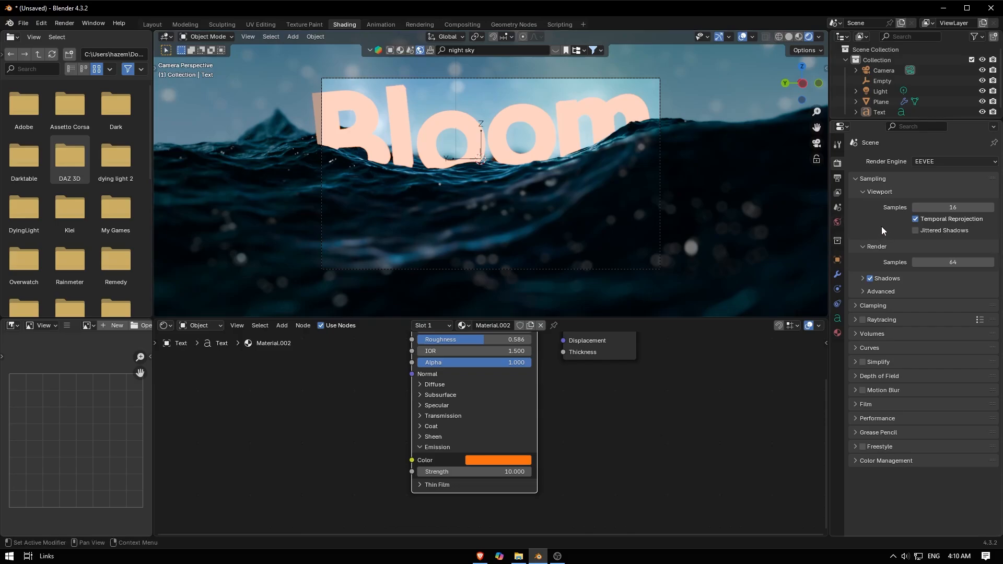
mouse_move(903, 180)
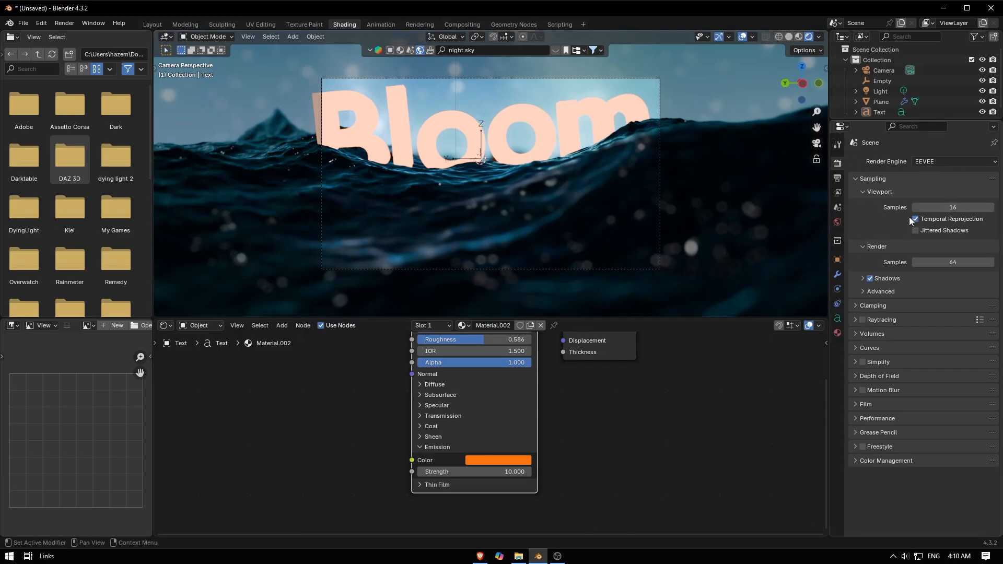
Expand EEVEE's Raytracing panel to reveal the Screen-Trace method and denoising options.
left_click(915, 219)
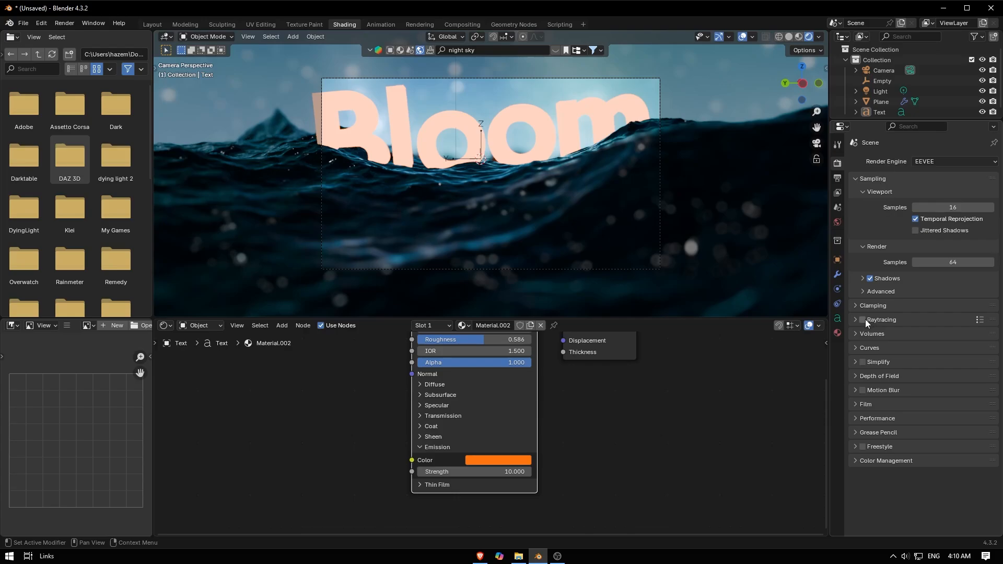
left_click(854, 319)
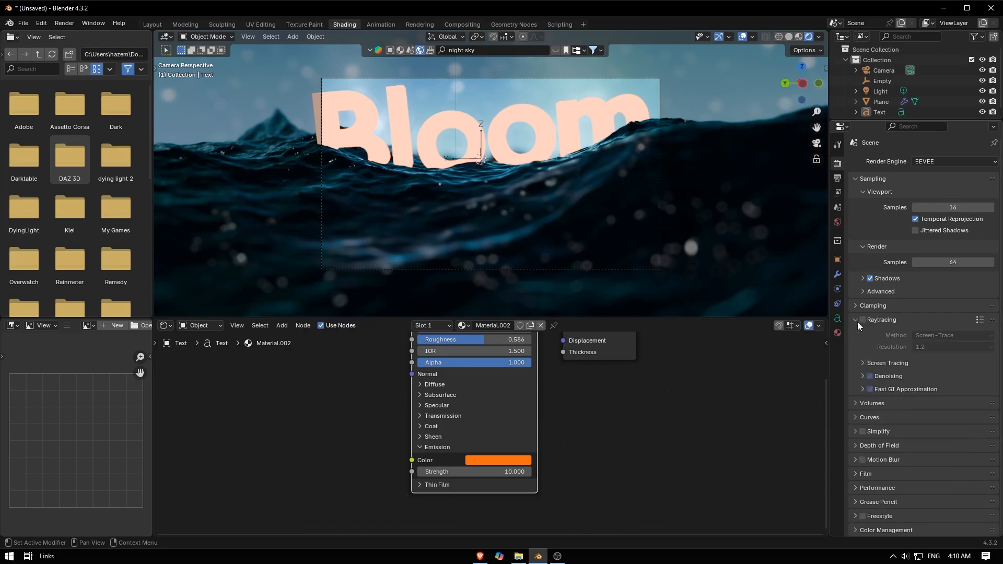
left_click(862, 320)
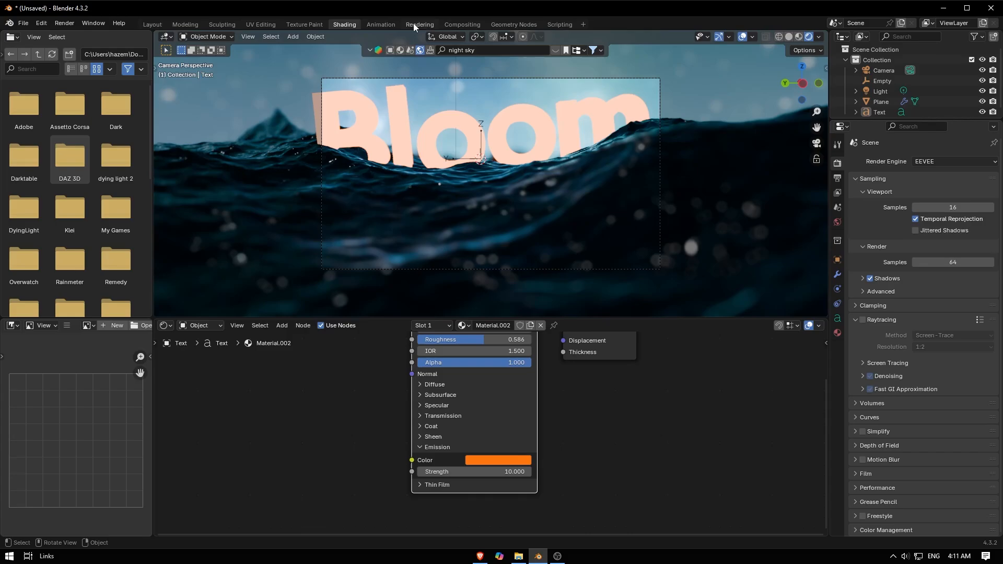
In the Compositing workspace with Use Nodes on, add a Viewer node fed by the Render Layers image.
left_click(461, 24)
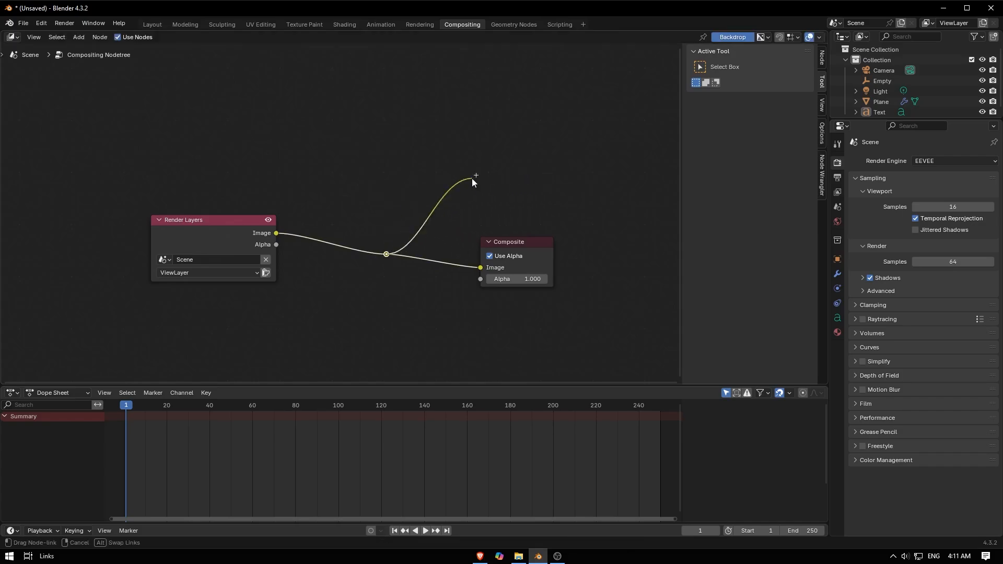
left_click(387, 178)
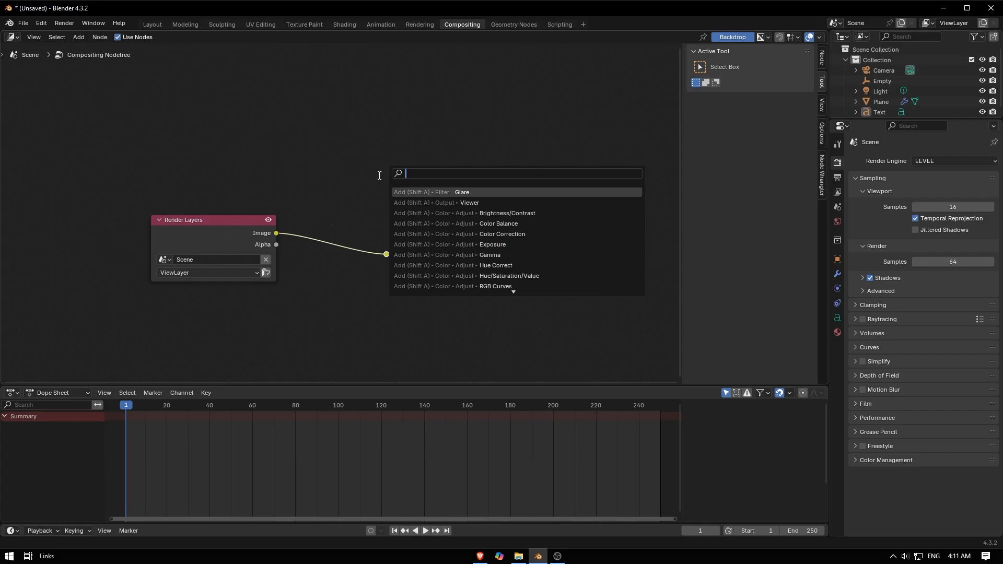
left_click(470, 203)
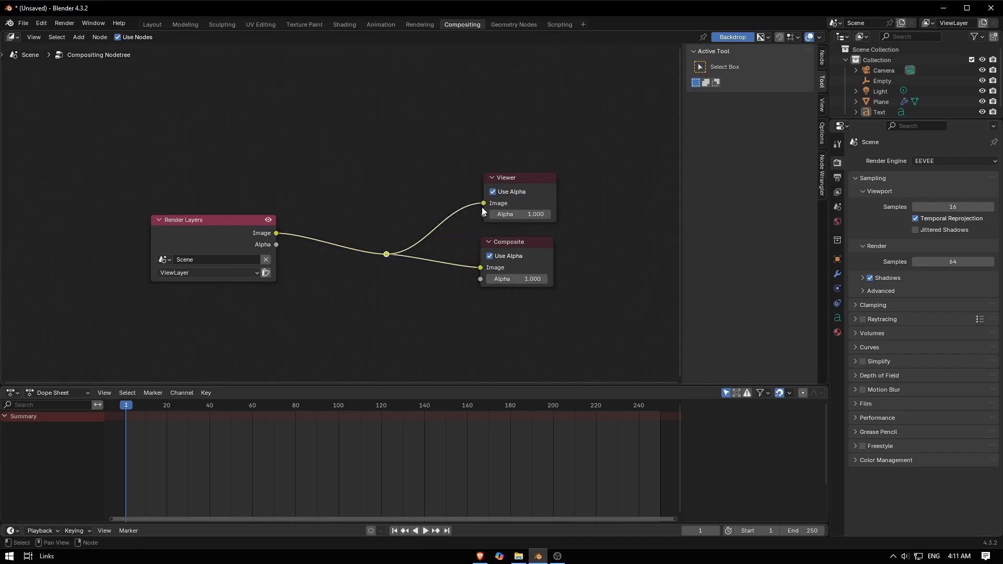
left_click(63, 23)
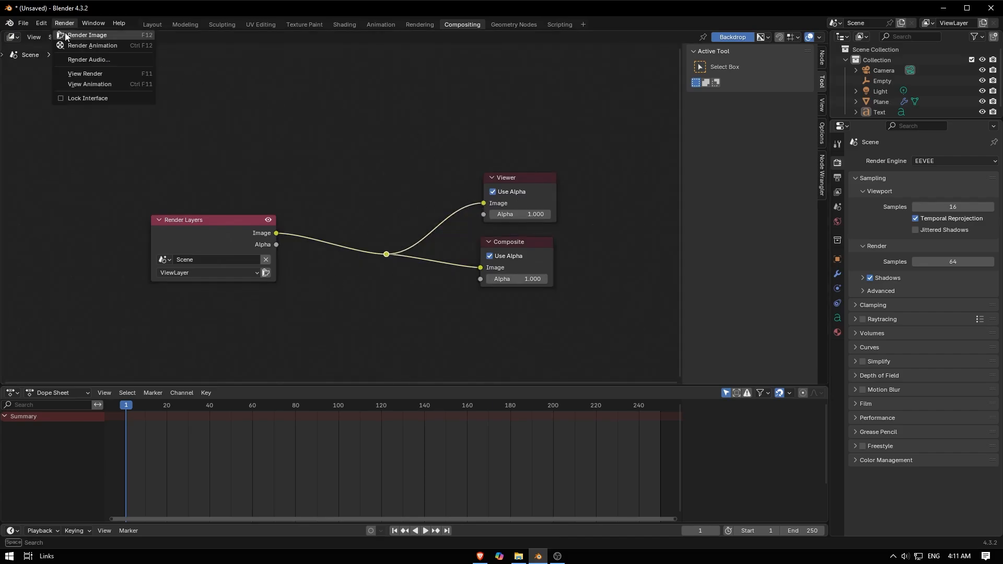
Render the current frame so the Bloom-over-ocean image becomes the compositor backdrop.
left_click(87, 35)
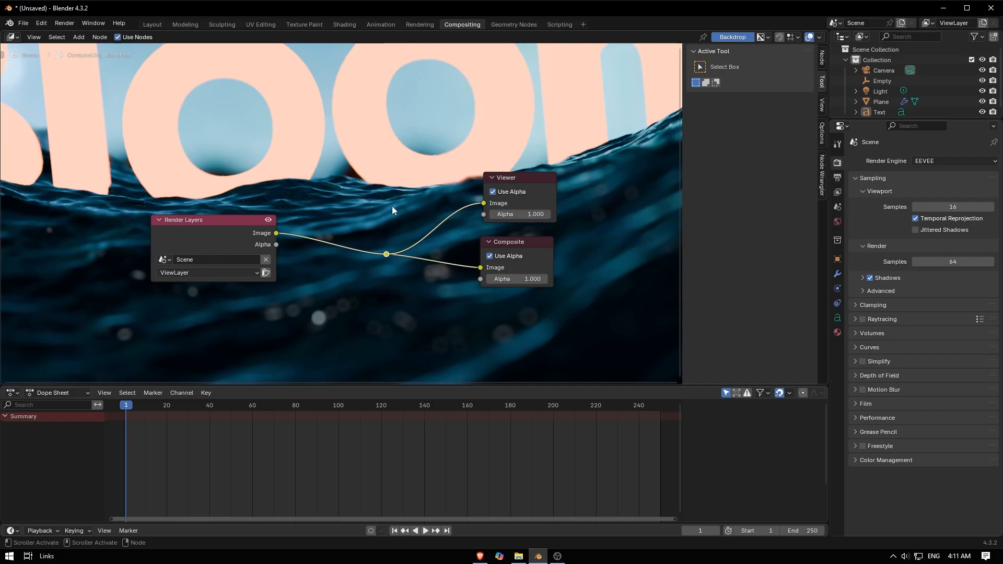
mouse_move(368, 185)
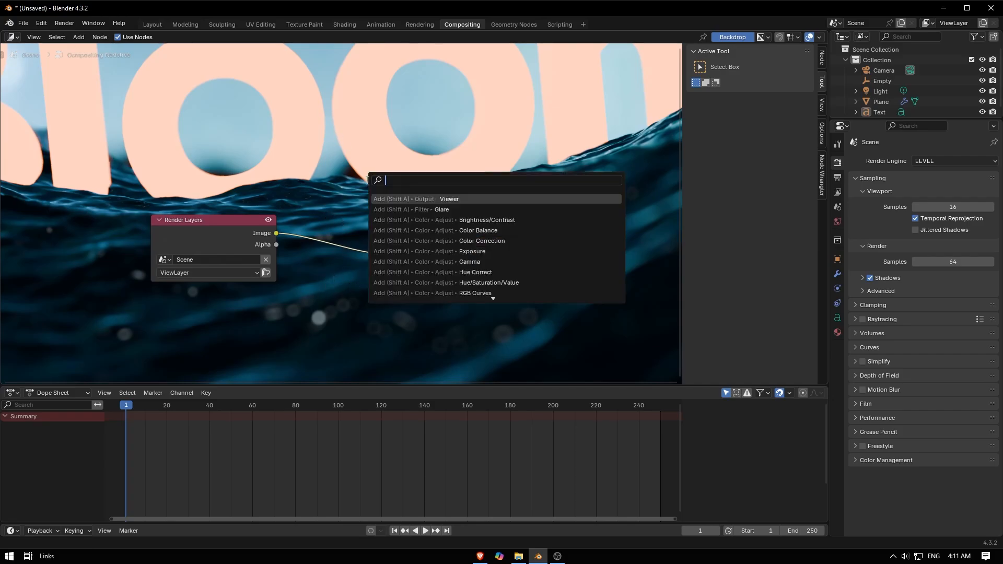
Insert a Glare node on the image link and set its type to Bloom.
type("gl")
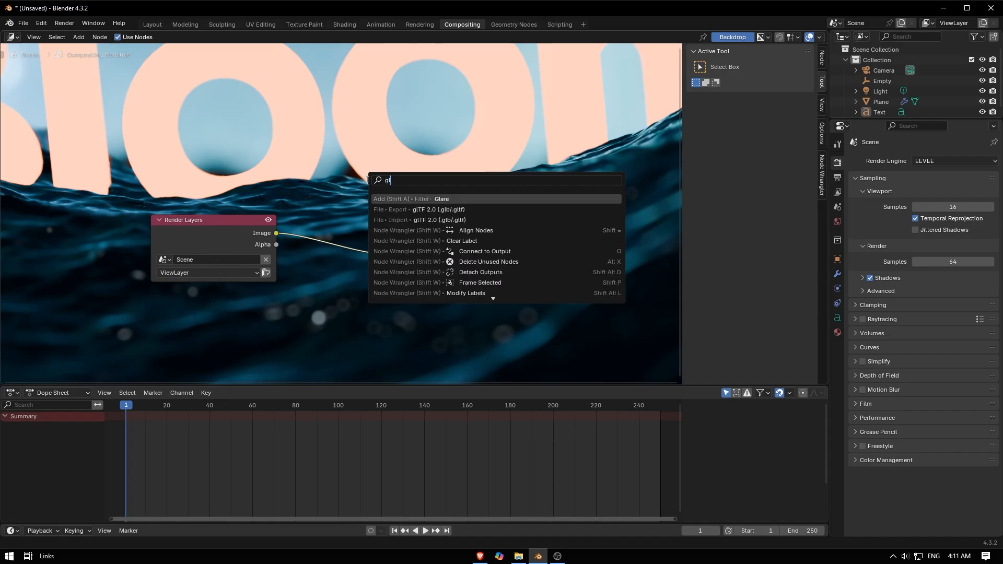
left_click(441, 198)
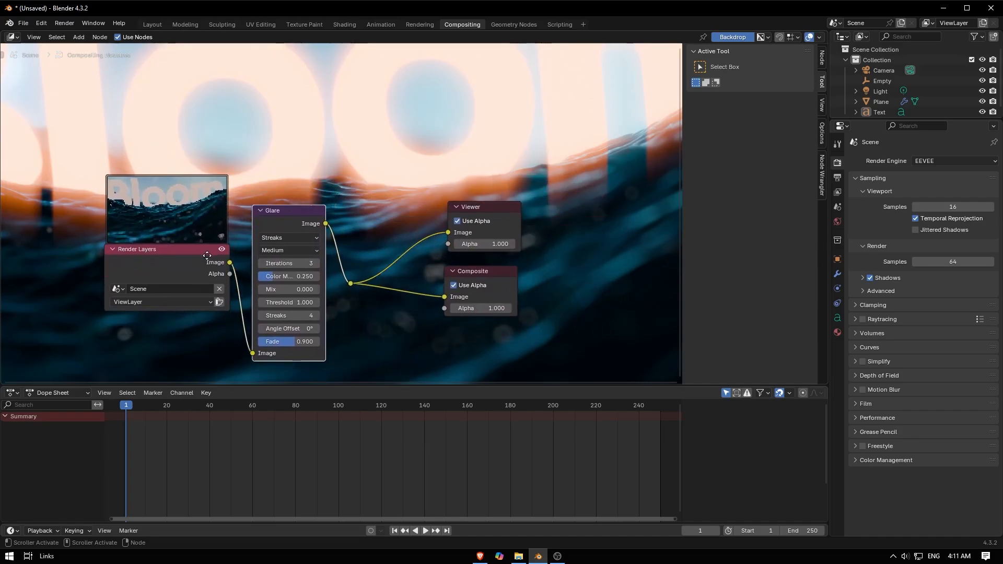
left_click(288, 238)
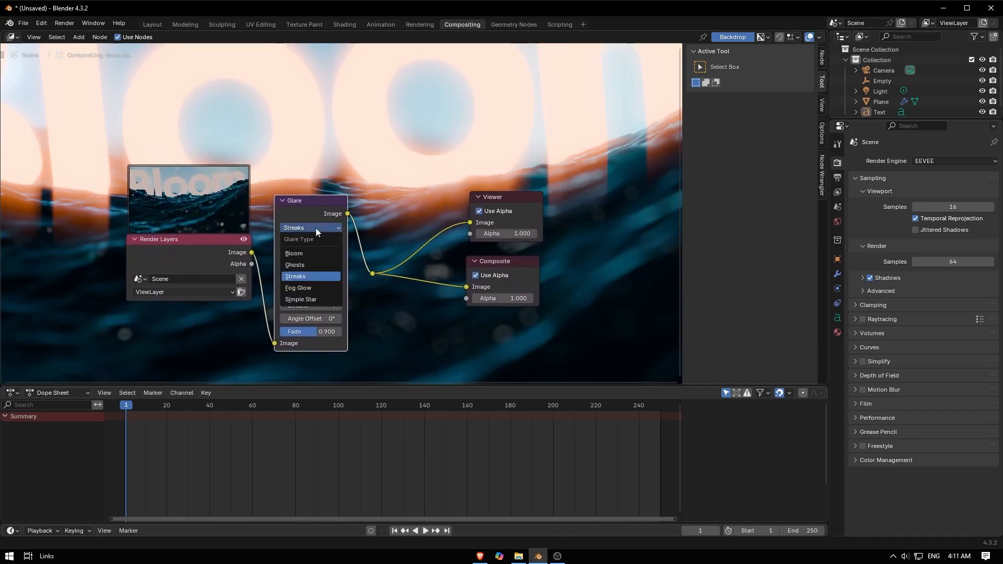
mouse_move(309, 258)
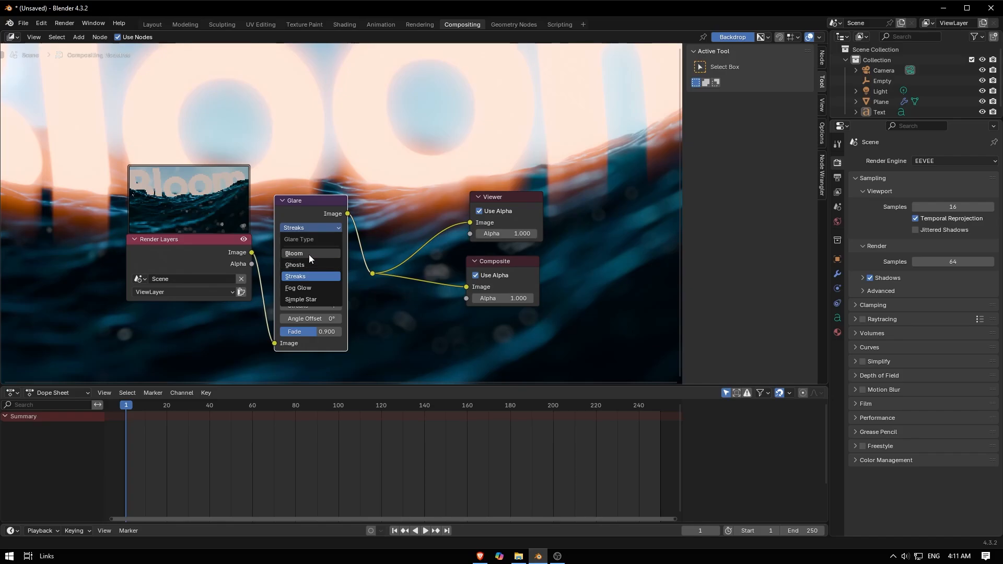
left_click(294, 253)
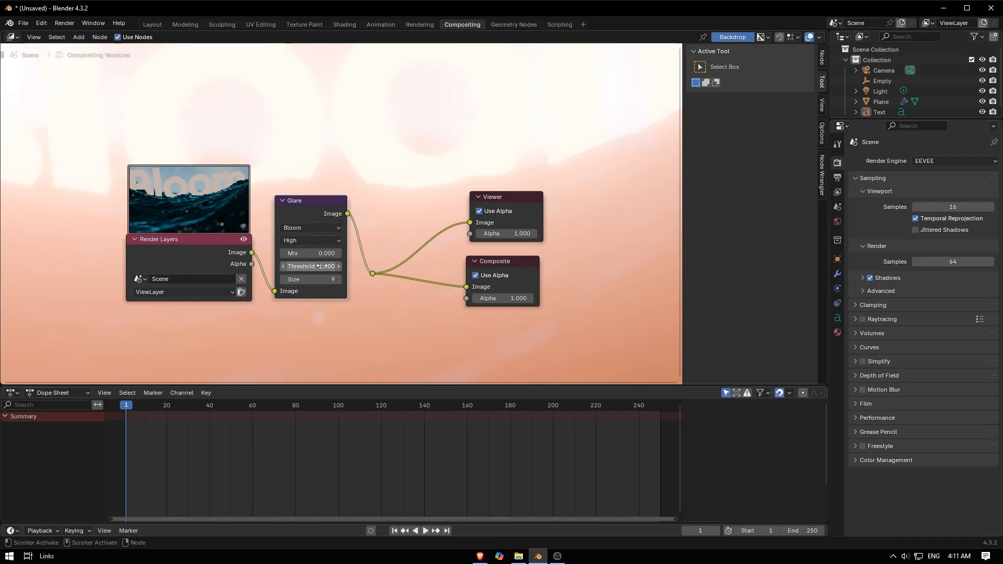
Adjust the Bloom glare threshold to about 9.6.
left_click_drag(314, 267, 312, 267)
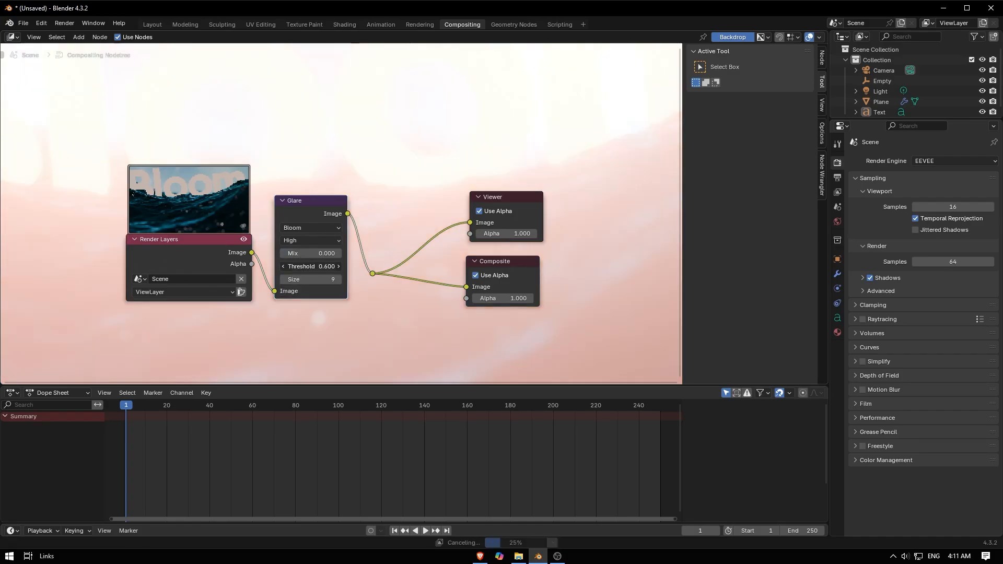
left_click_drag(309, 266, 332, 267)
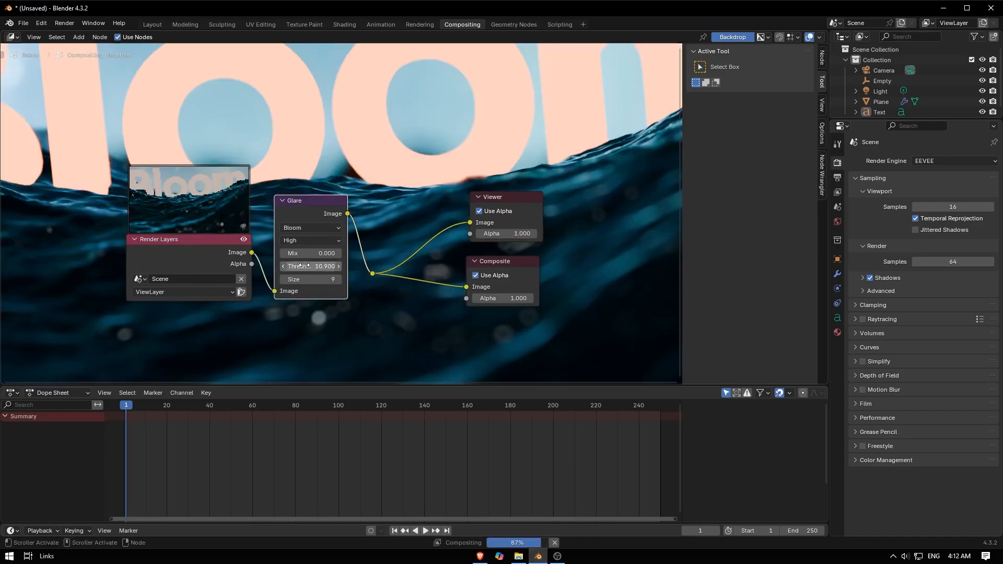
left_click_drag(322, 266, 310, 267)
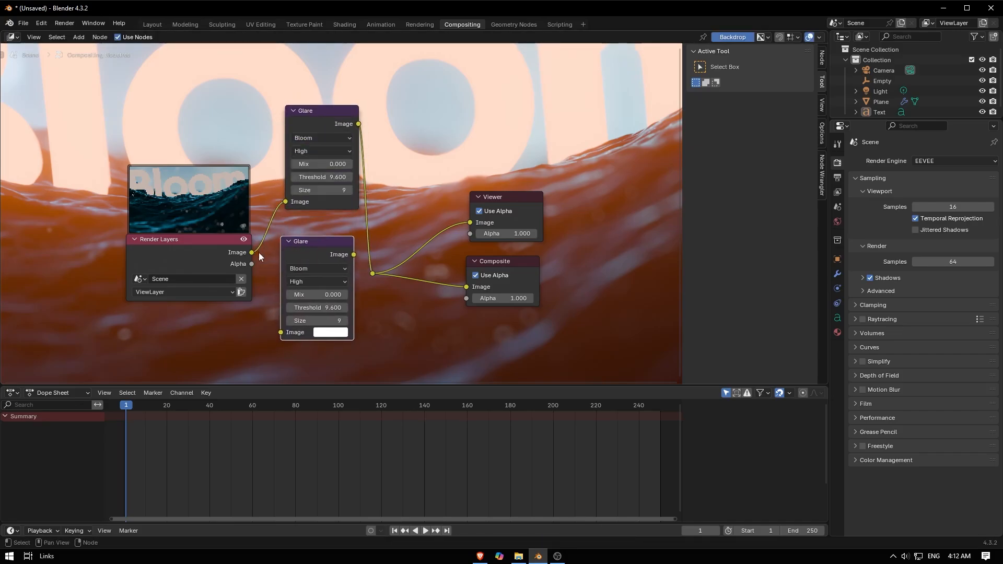
Wire the second Glare from Render Layers to Viewer and Composite and set it to Fog Glow.
left_click_drag(251, 252, 280, 332)
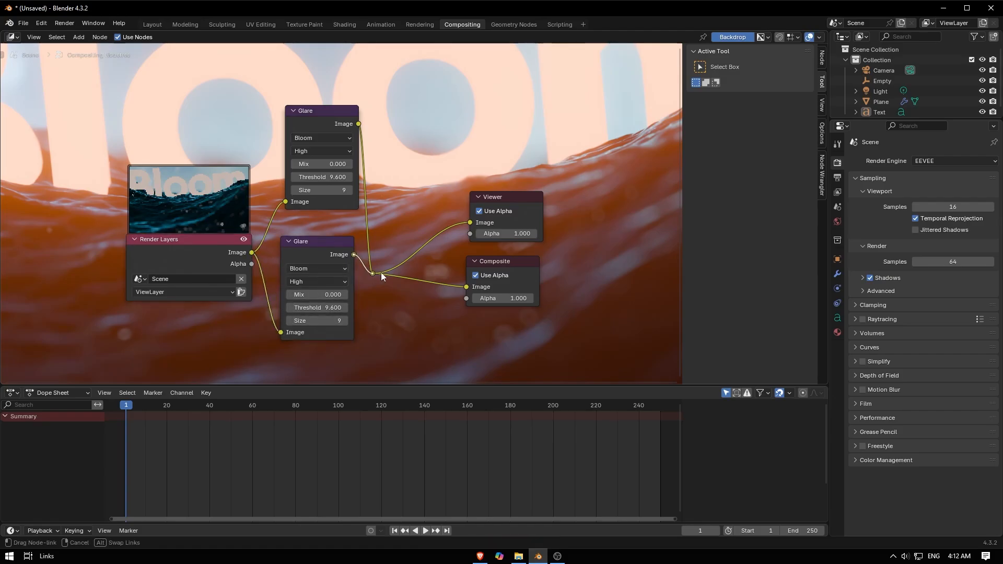
left_click(317, 267)
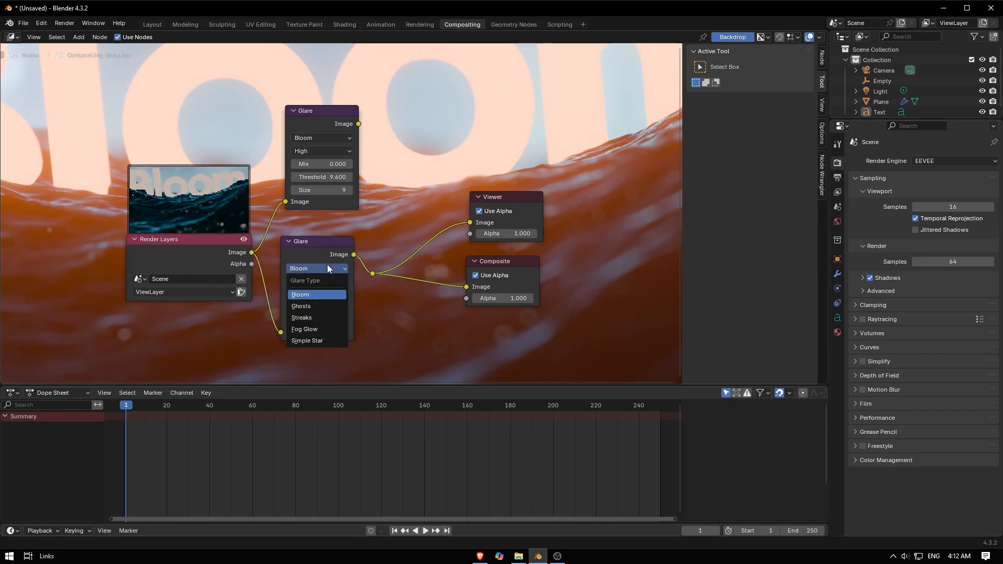
left_click(305, 329)
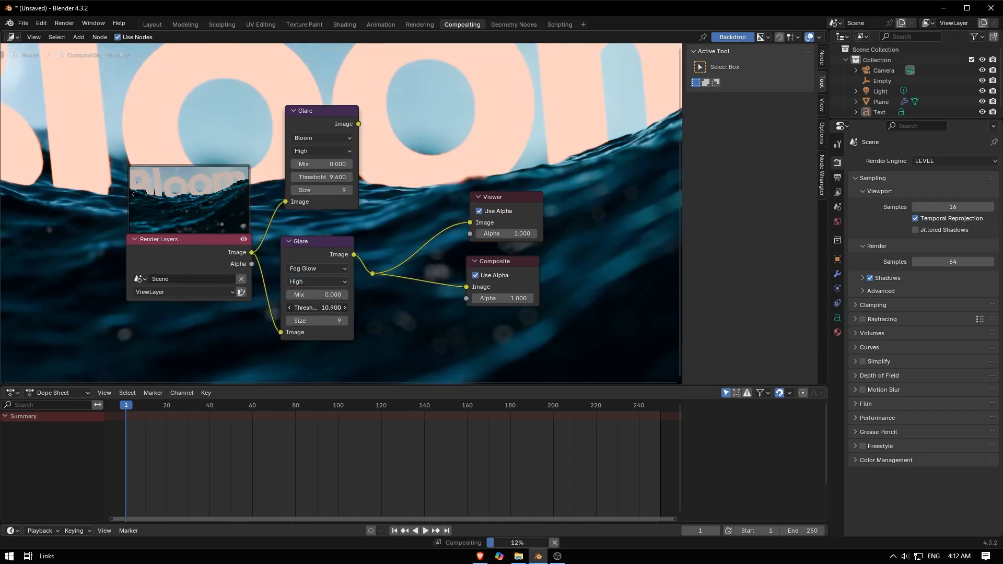
Settle the Fog Glow threshold at about 5.8.
left_click_drag(331, 307, 295, 307)
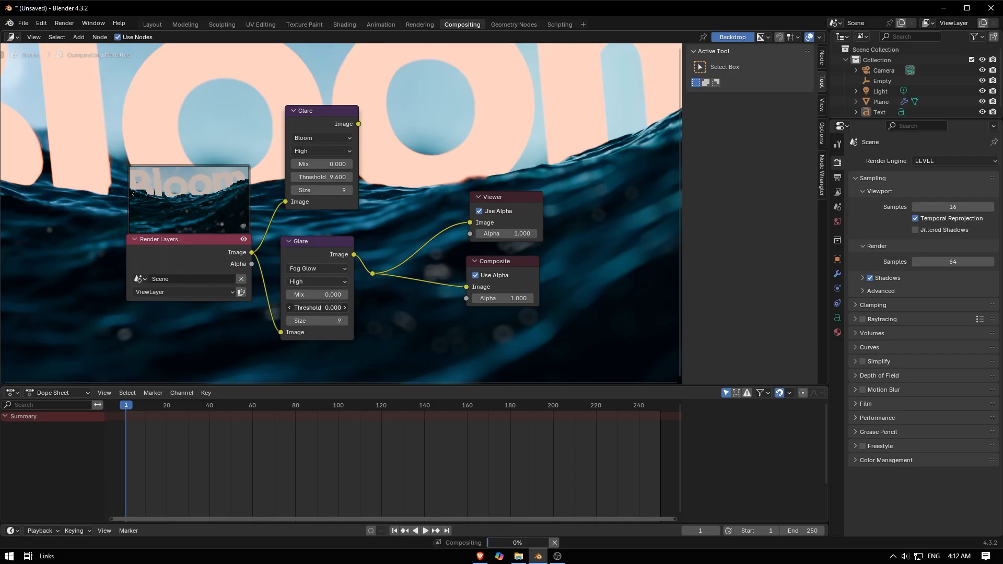
left_click_drag(307, 307, 332, 307)
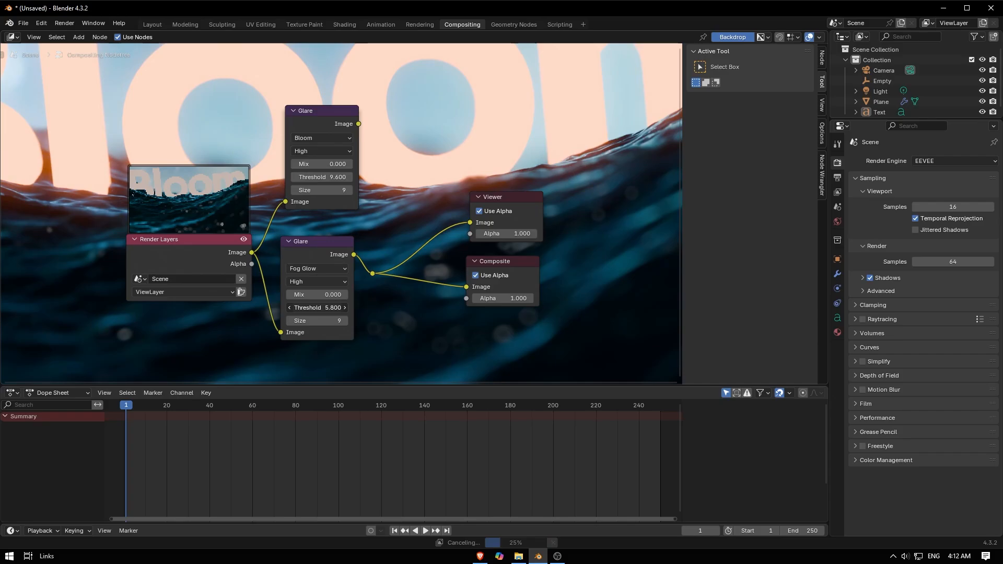
left_click_drag(333, 307, 288, 307)
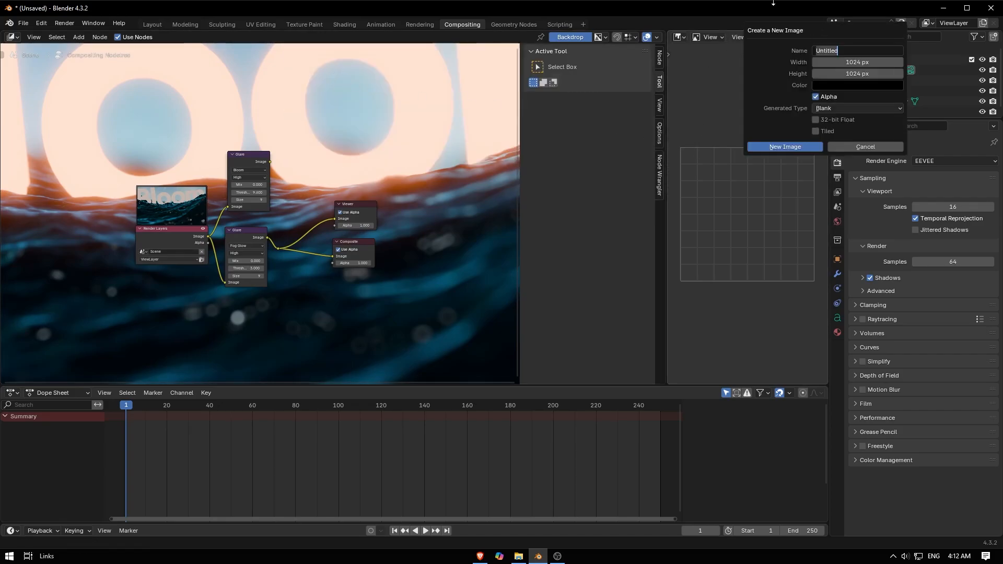
Show the Viewer Node result in the side image editor and lower the Fog Glow threshold to 2.7.
left_click(865, 146)
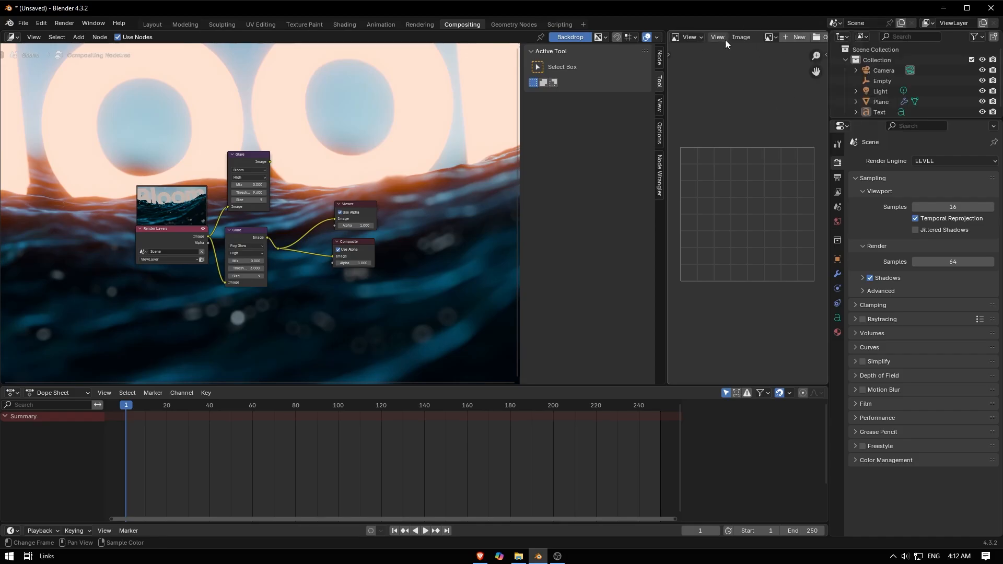
left_click(725, 37)
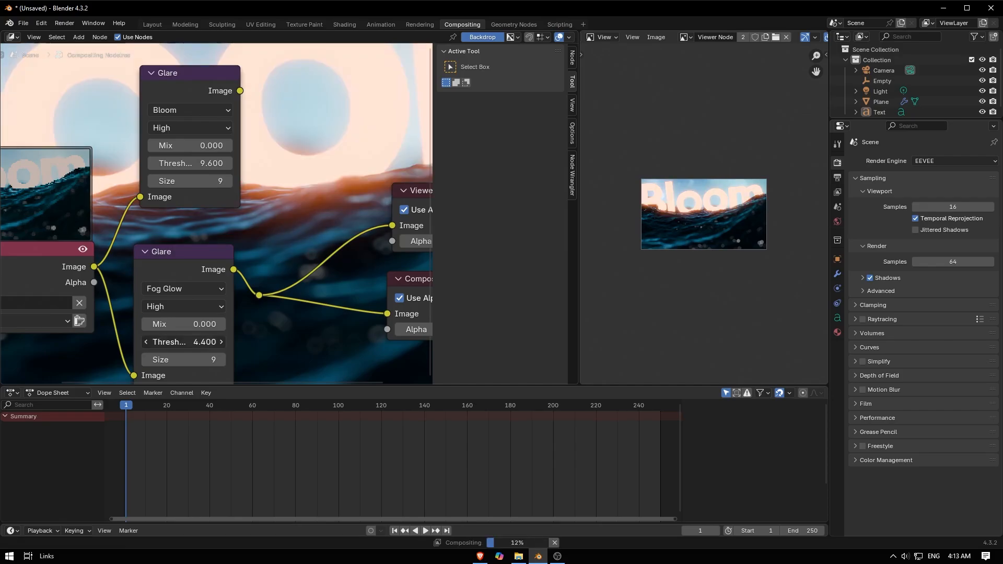
left_click_drag(182, 341, 223, 342)
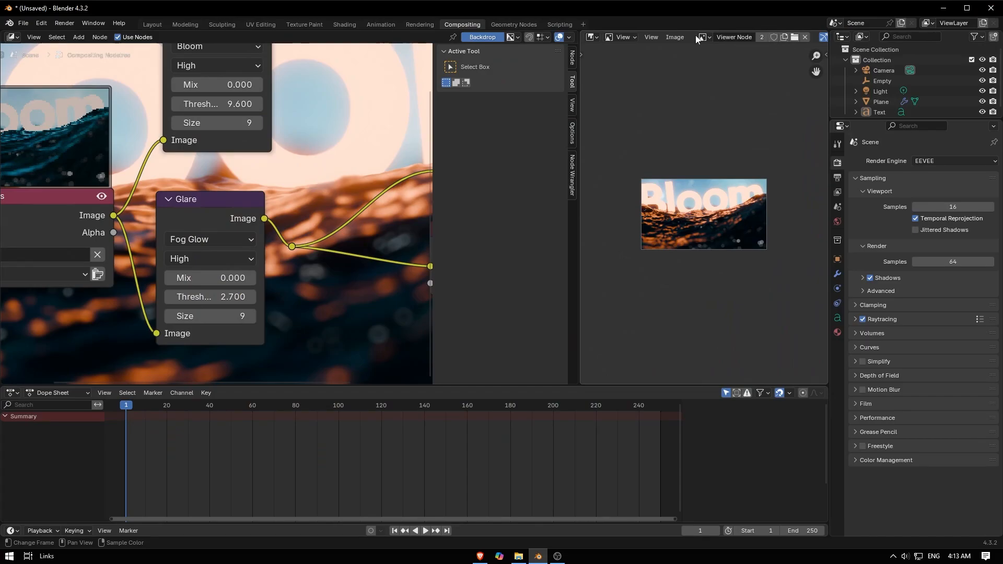
Open and close Image > Save As for the viewer result, then move the Viewer node up near the glare nodes.
left_click(614, 36)
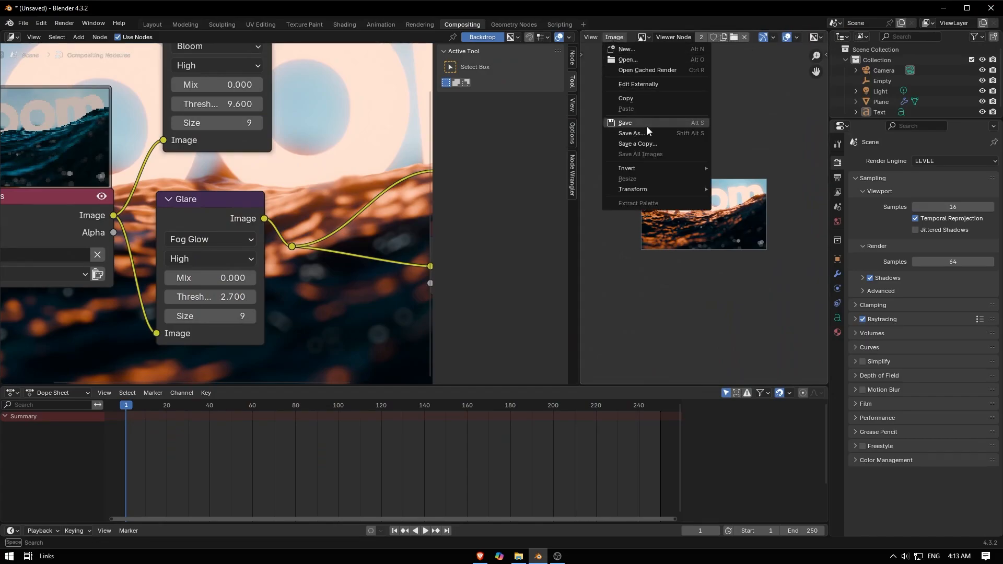
left_click(633, 134)
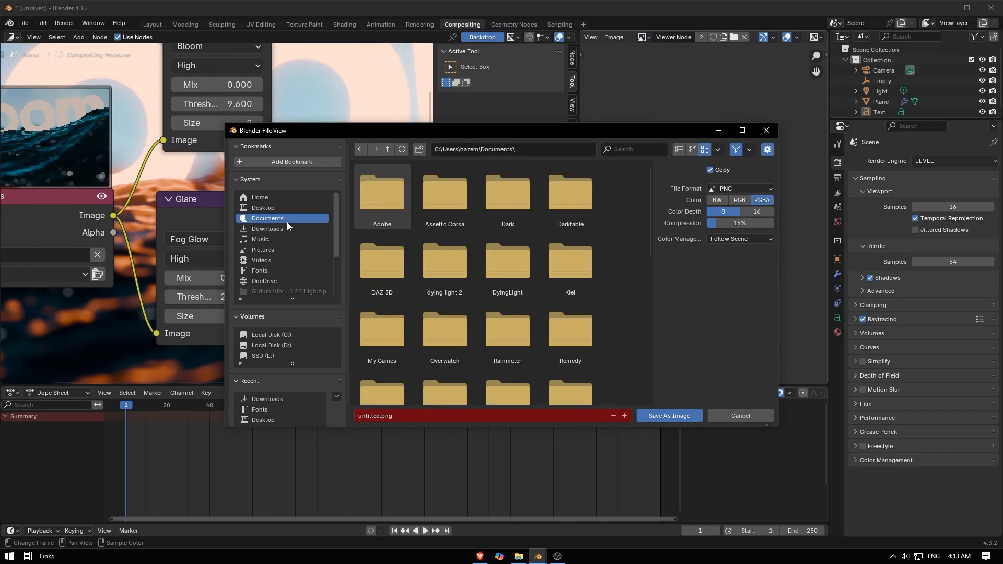
left_click(263, 207)
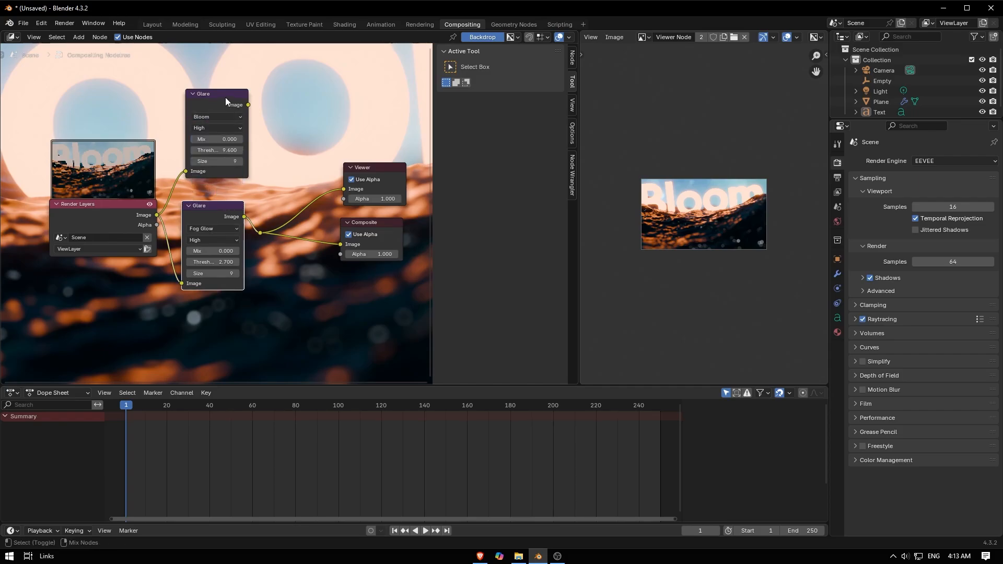
left_click_drag(362, 167, 300, 153)
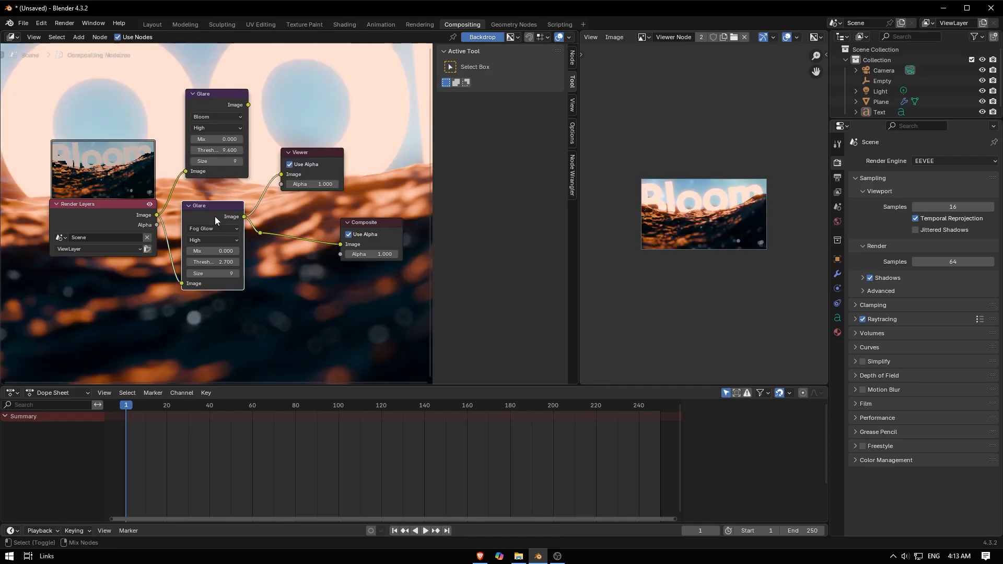